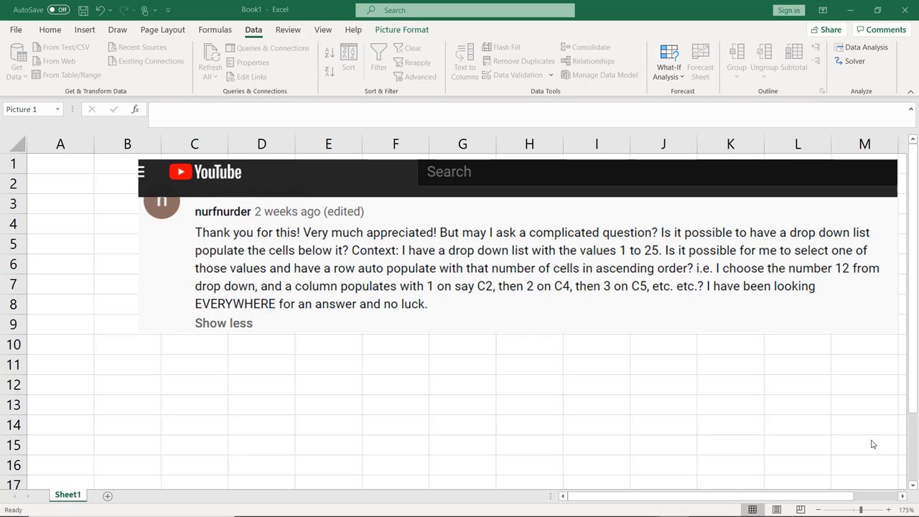
pyautogui.moveTo(515, 331)
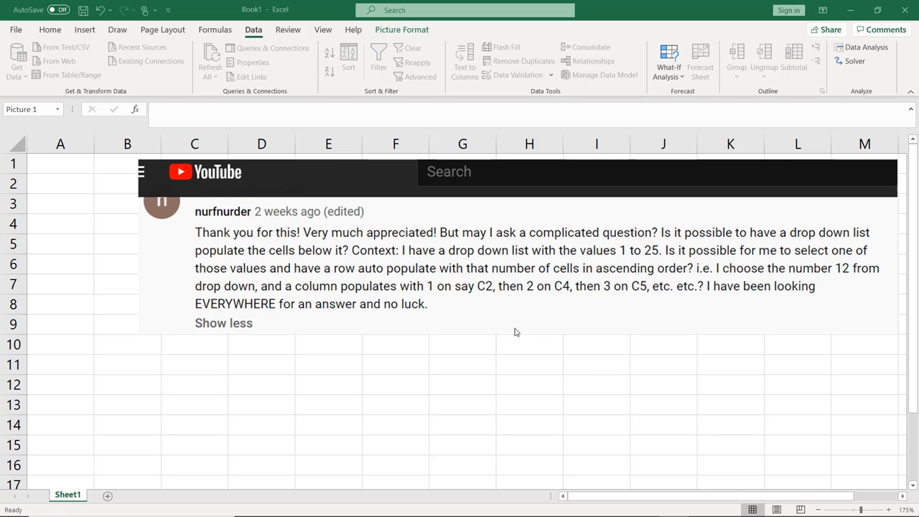
pyautogui.moveTo(293, 233)
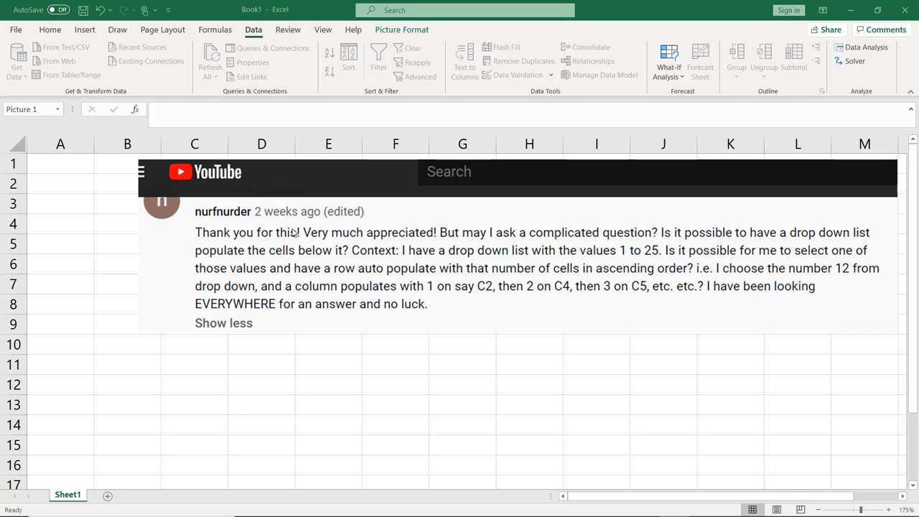
pyautogui.moveTo(198, 179)
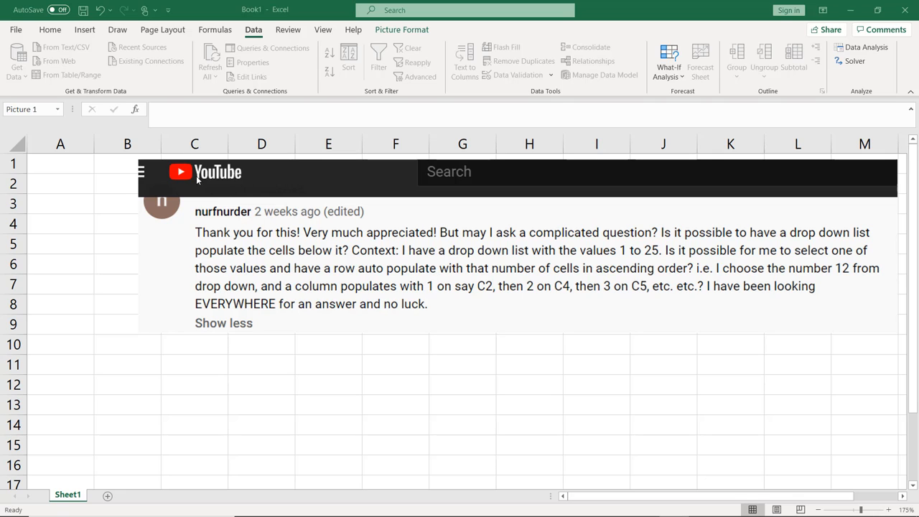
pyautogui.moveTo(199, 178)
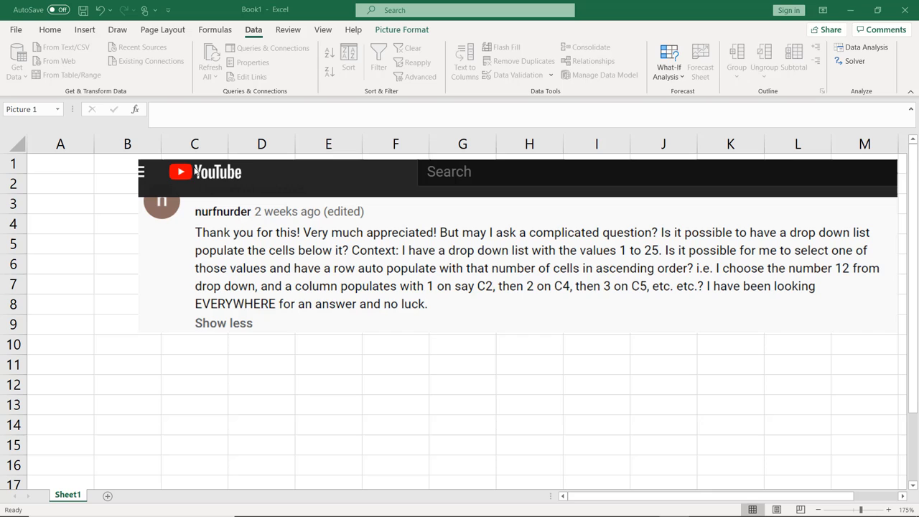
pyautogui.moveTo(172, 247)
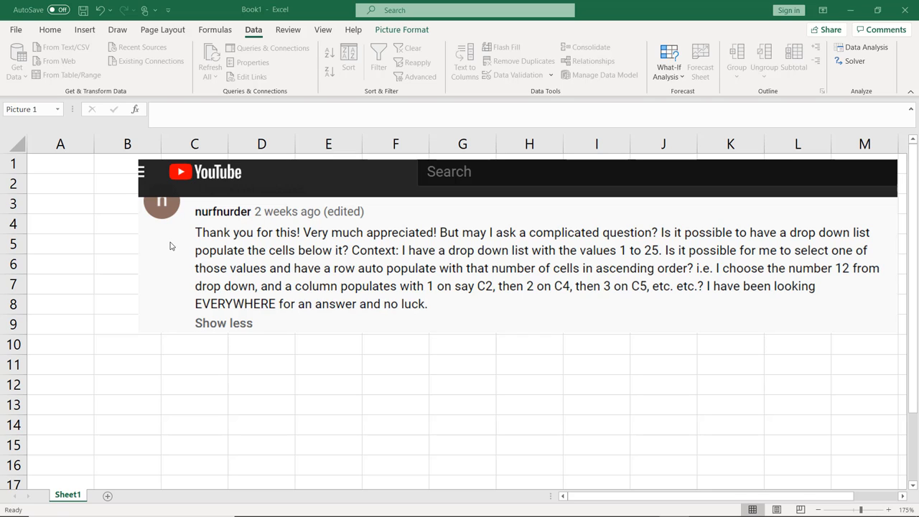
pyautogui.moveTo(193, 221)
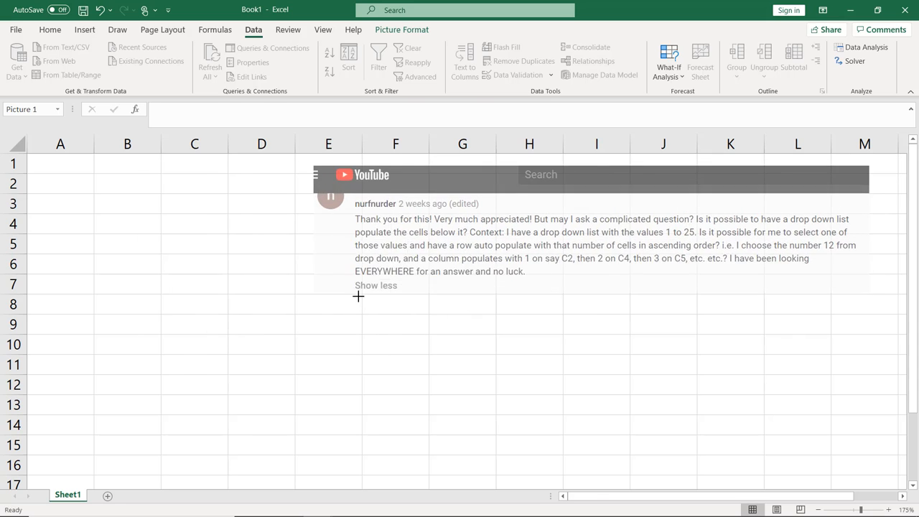
# Enter the label 'Enter #:' in cell B1 next to the input cell.
pyautogui.click(126, 163)
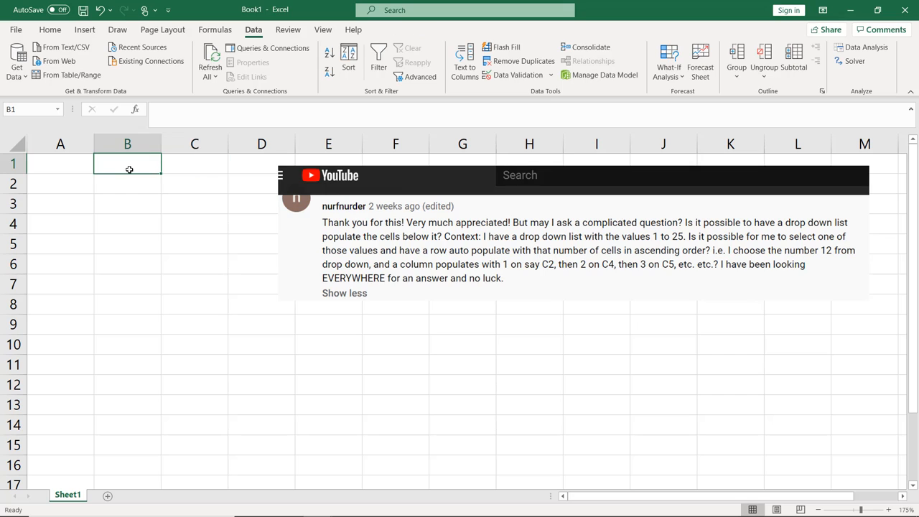
pyautogui.write('Enter #:')
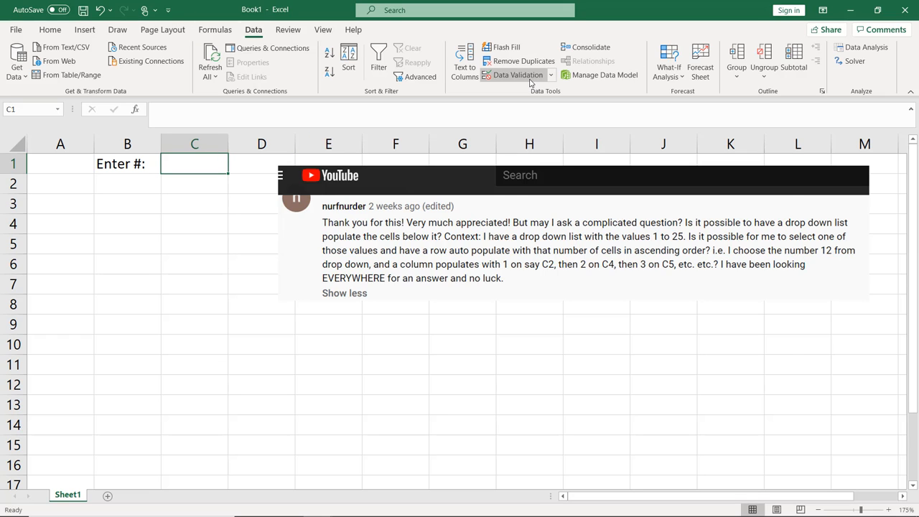
# Apply a List validation with source 0,1,2,…,10 to C1 and choose 3 from it.
pyautogui.click(517, 75)
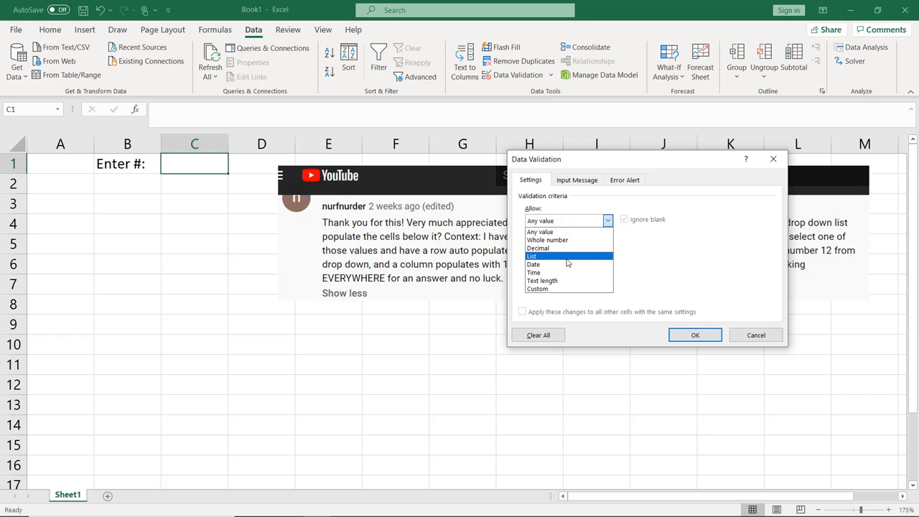
pyautogui.click(531, 256)
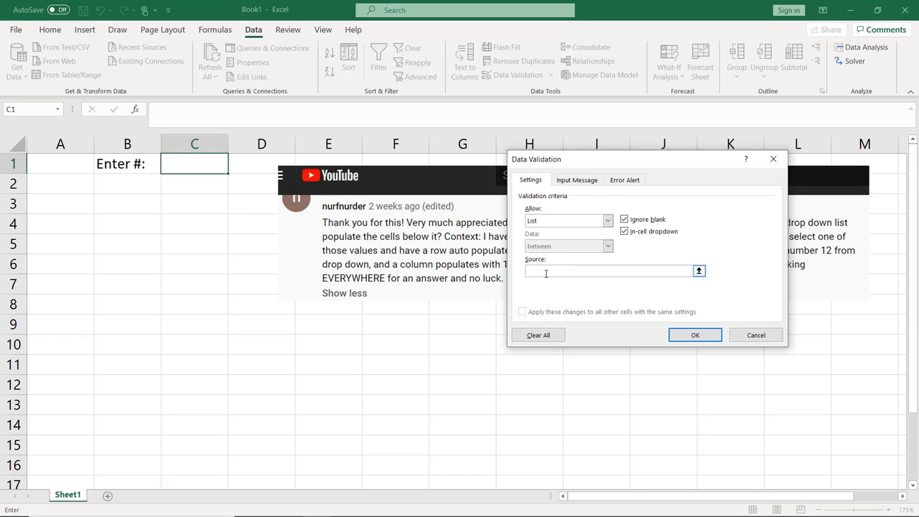
pyautogui.write('0,1,2,3,4,5,6,7,8')
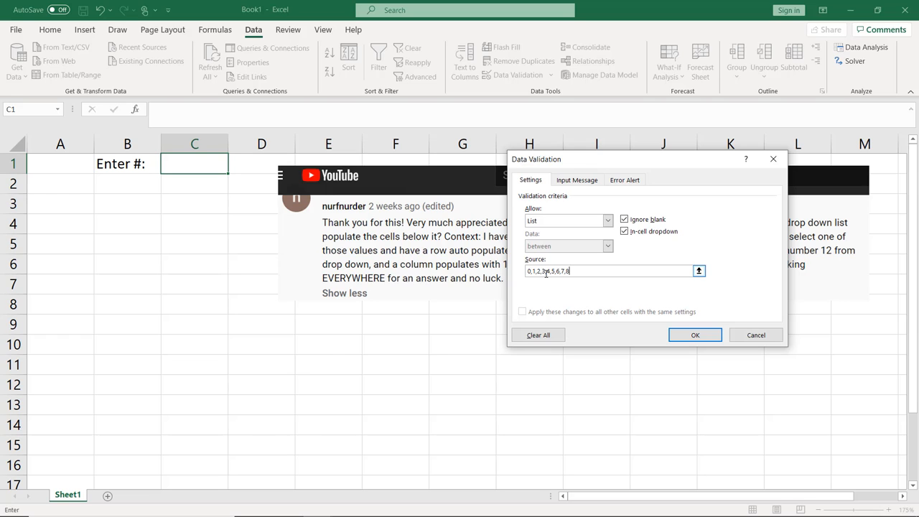
pyautogui.write(',9,10')
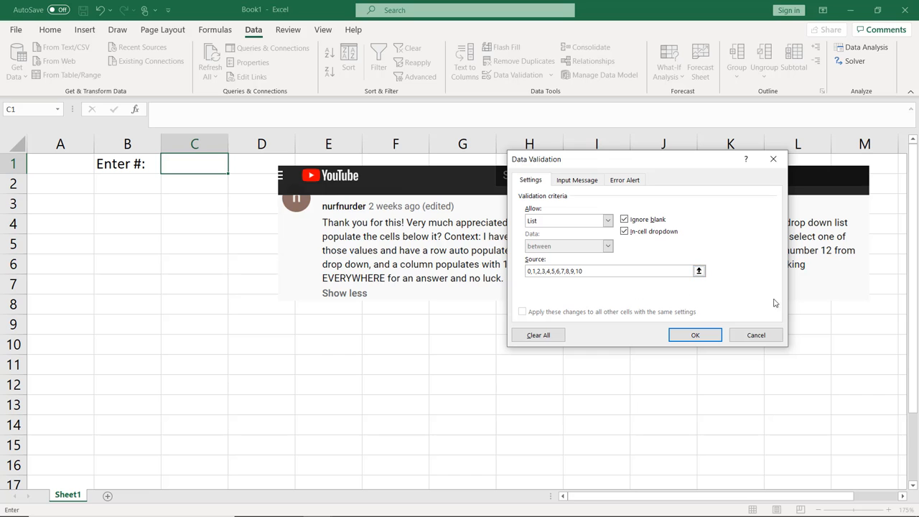
pyautogui.click(695, 334)
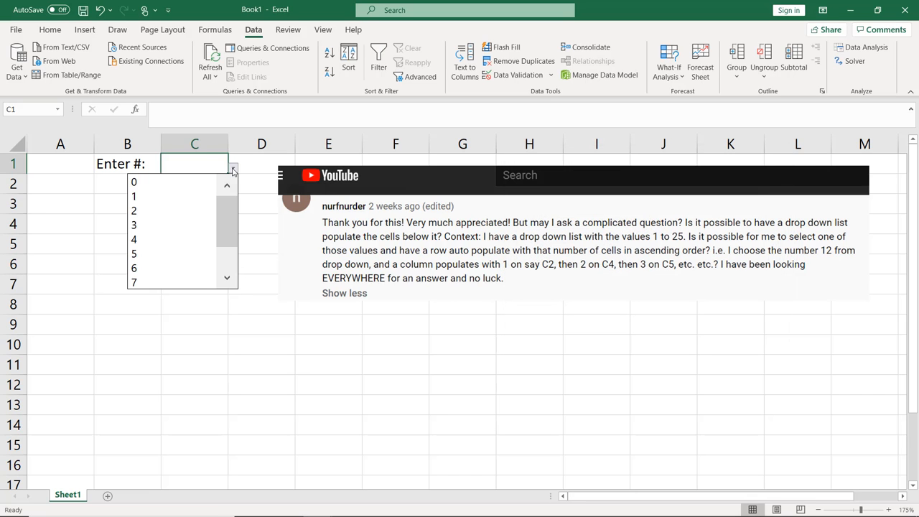
pyautogui.click(134, 224)
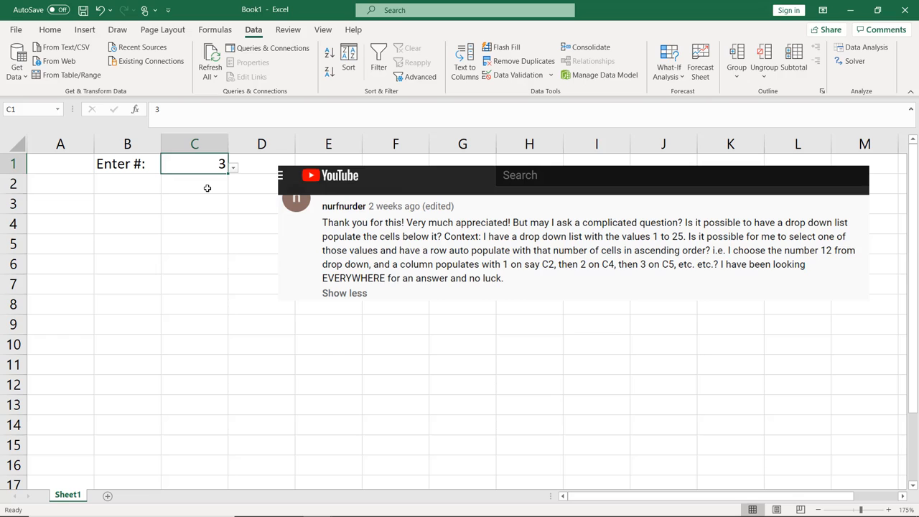
# Enter =ROW()-1 in C2 so it displays 1.
pyautogui.click(194, 184)
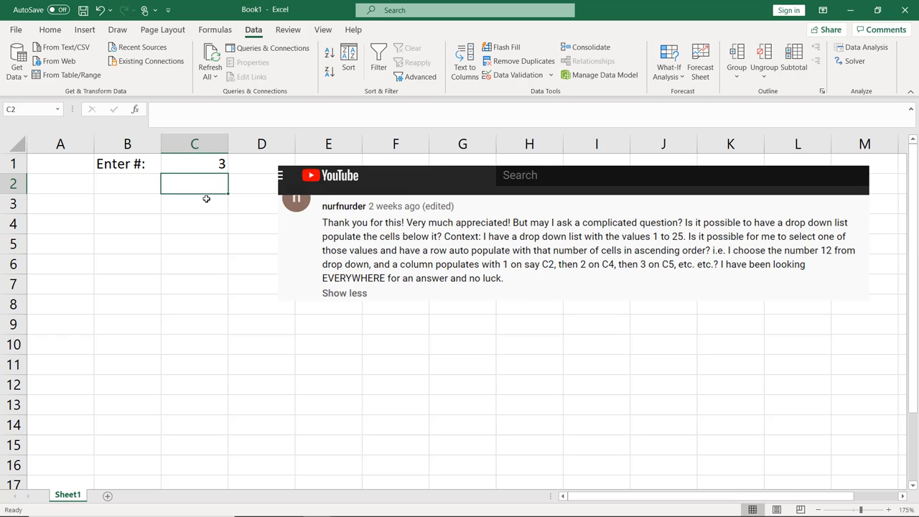
pyautogui.moveTo(224, 164)
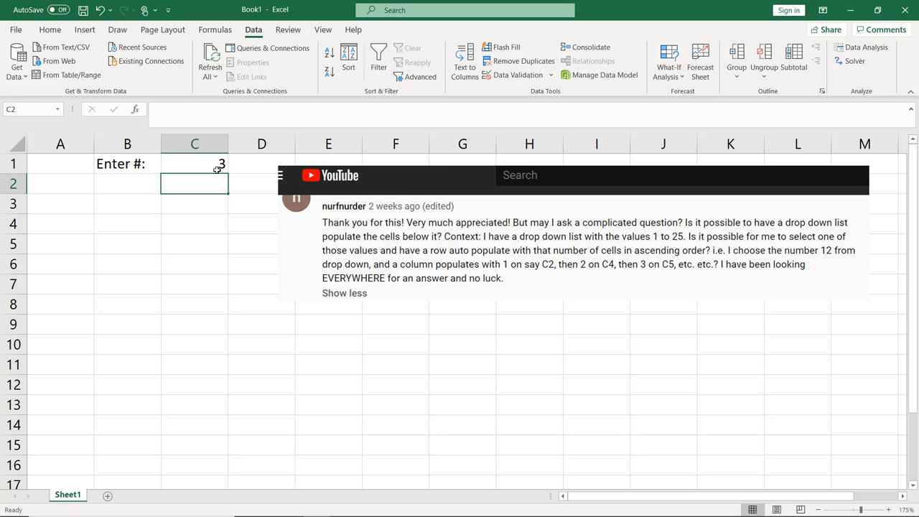
pyautogui.moveTo(213, 169)
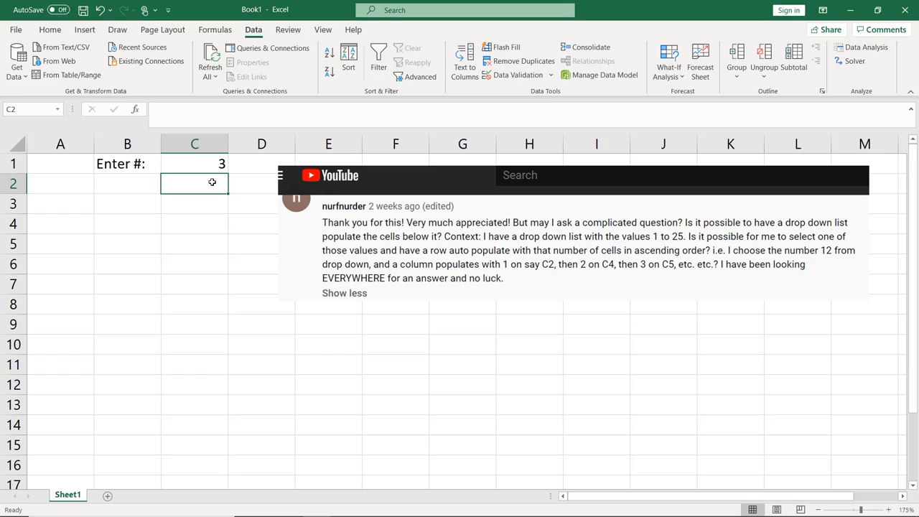
pyautogui.write('=r')
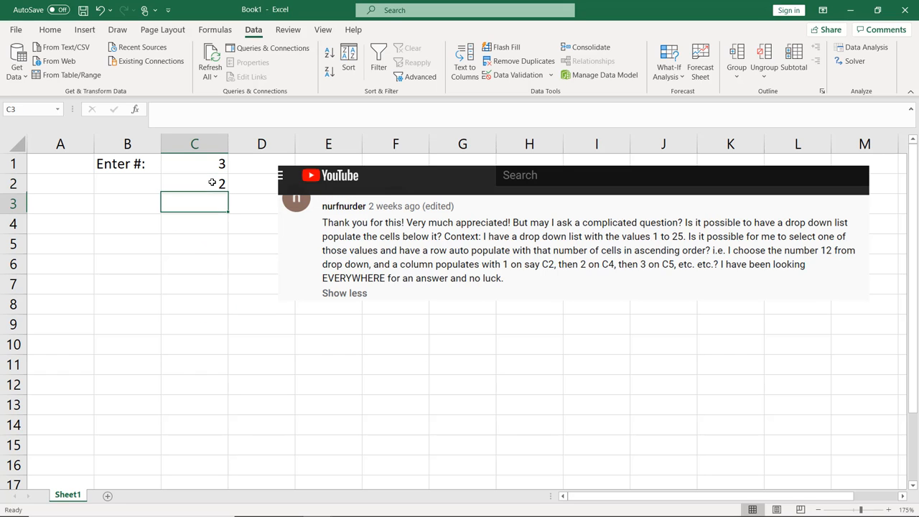
pyautogui.click(193, 184)
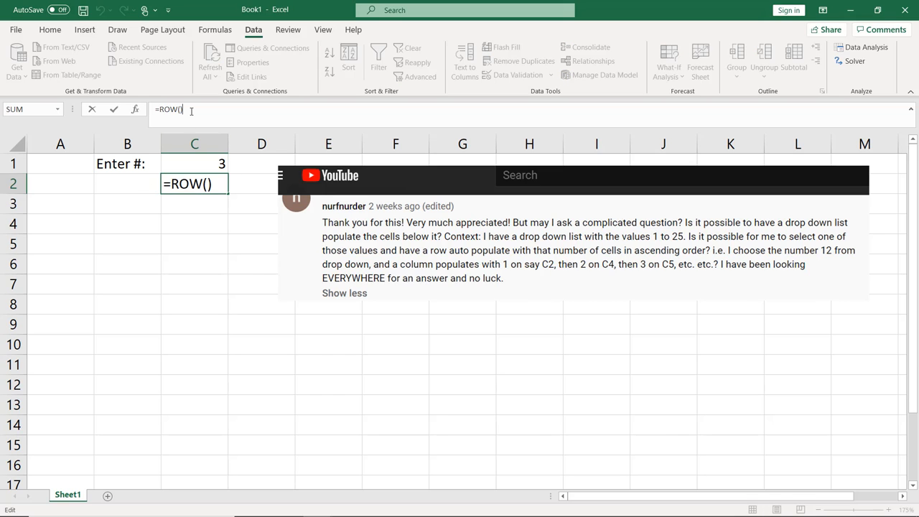
pyautogui.write('-1')
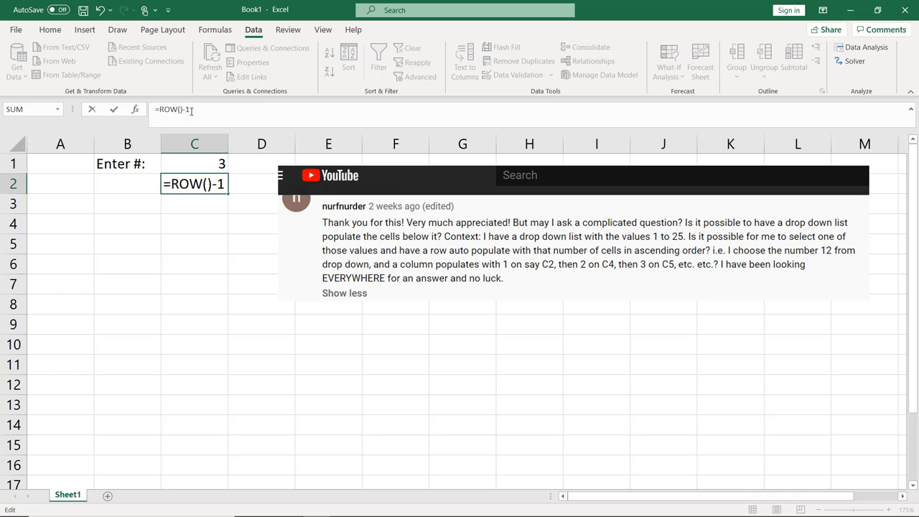
pyautogui.press('enter')
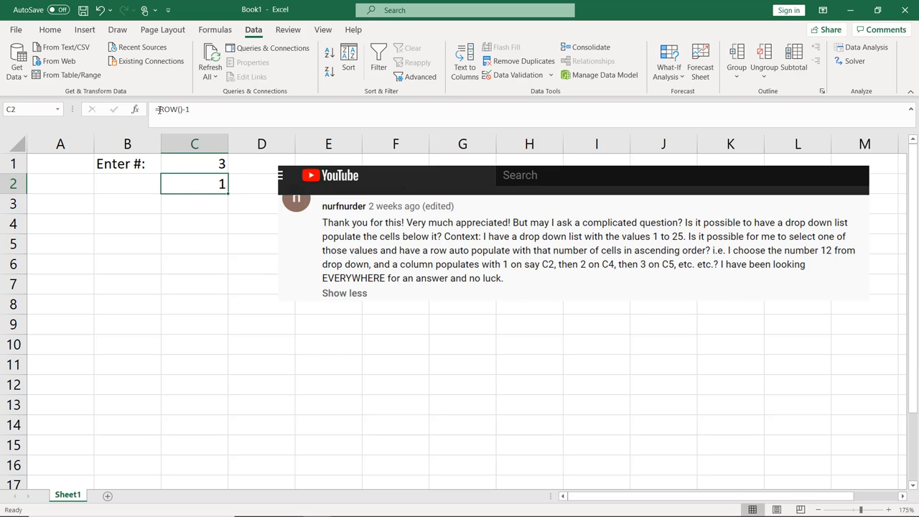
# Rewrite C2 as =IF((ROW()-1)<=$C$1,"yes","") with an absolute reference to C1.
pyautogui.doubleClick(194, 183)
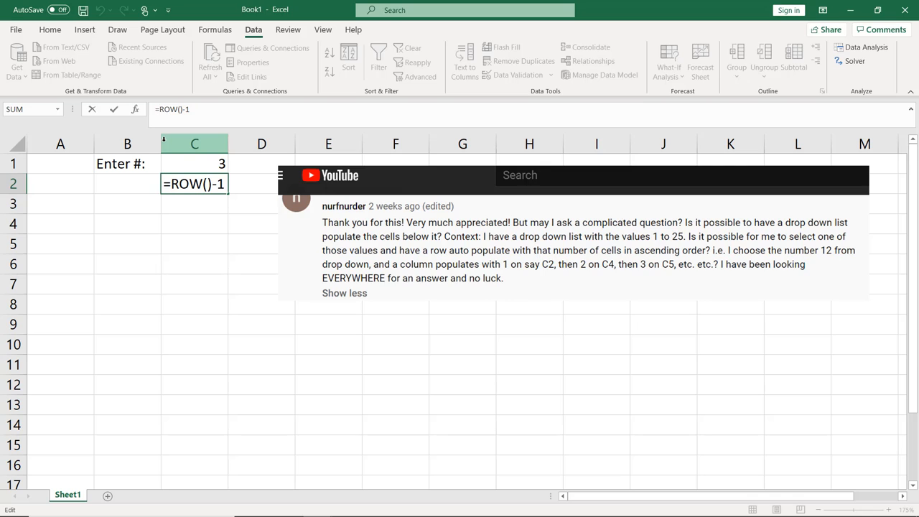
pyautogui.write('if(')
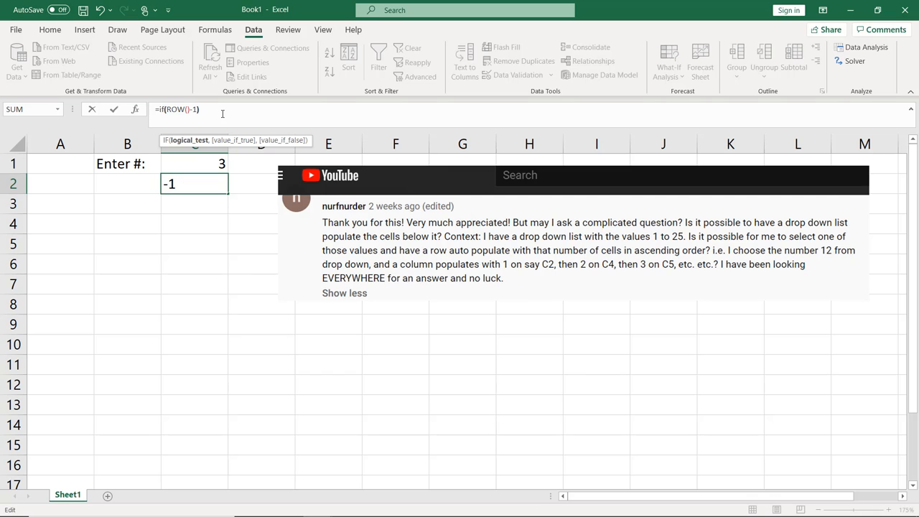
pyautogui.write(')')
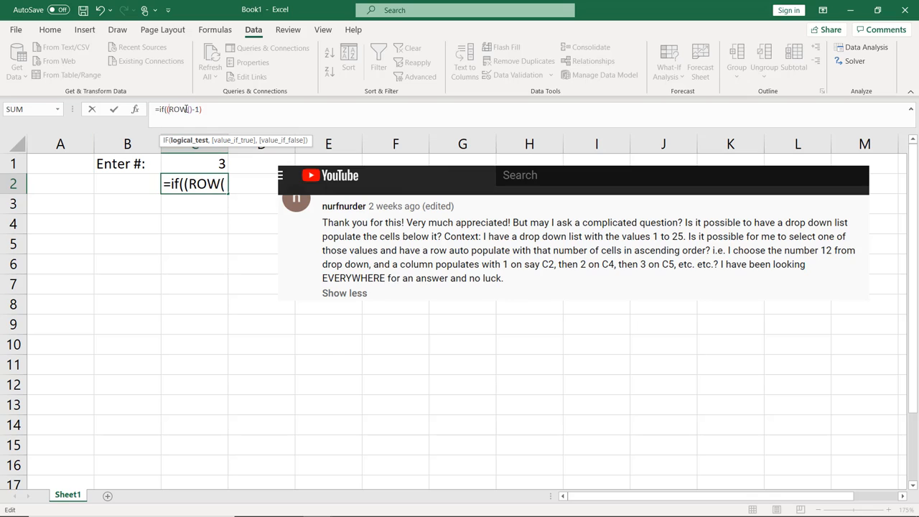
pyautogui.click(212, 109)
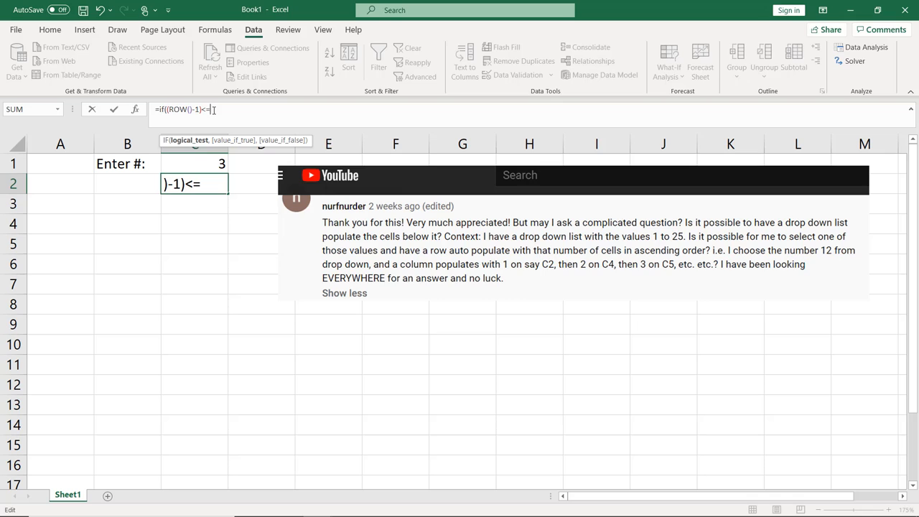
pyautogui.click(194, 163)
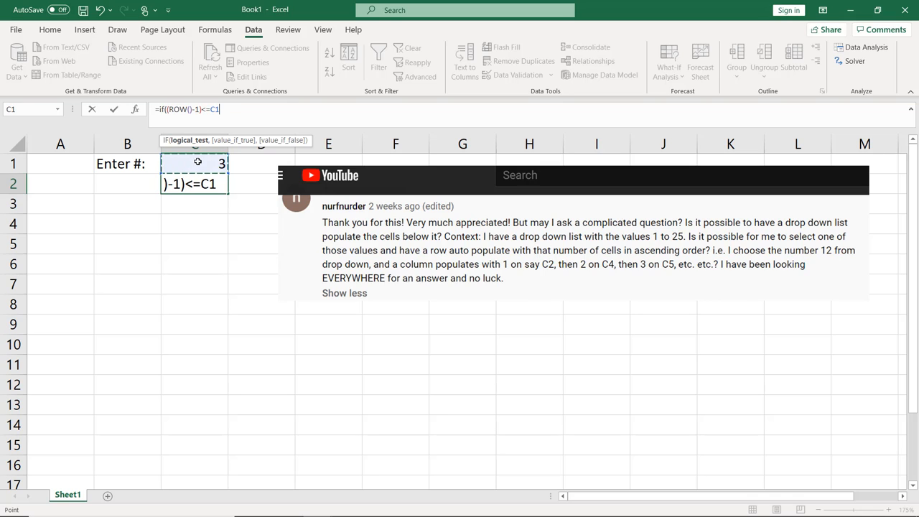
pyautogui.write(',ye')
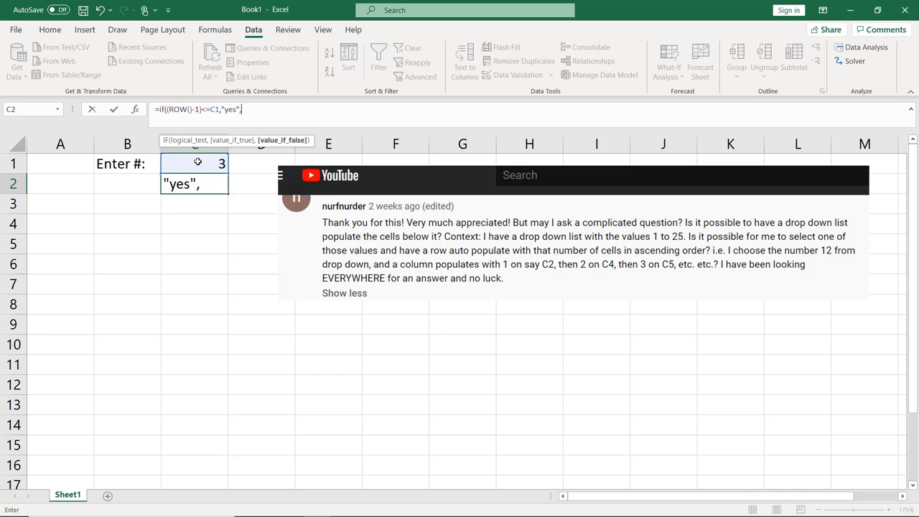
pyautogui.write('"")')
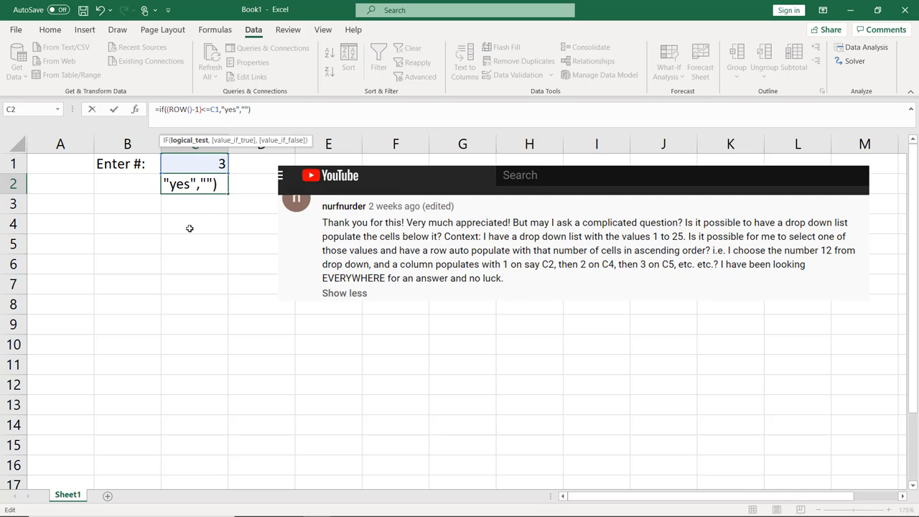
pyautogui.moveTo(196, 204)
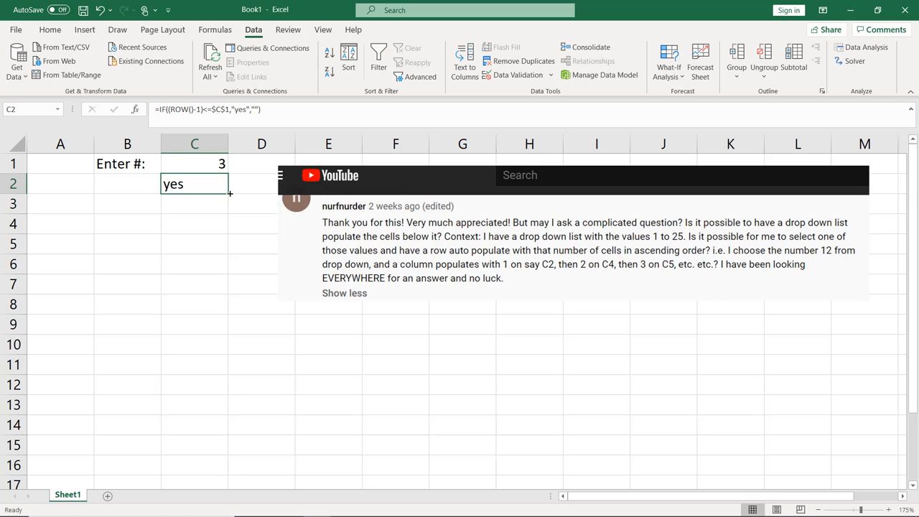
# Fill the C2 formula down to row 11, enter 10 in C1, then pick 8 from its drop-down.
pyautogui.moveTo(230, 194); pyautogui.dragTo(223, 374)
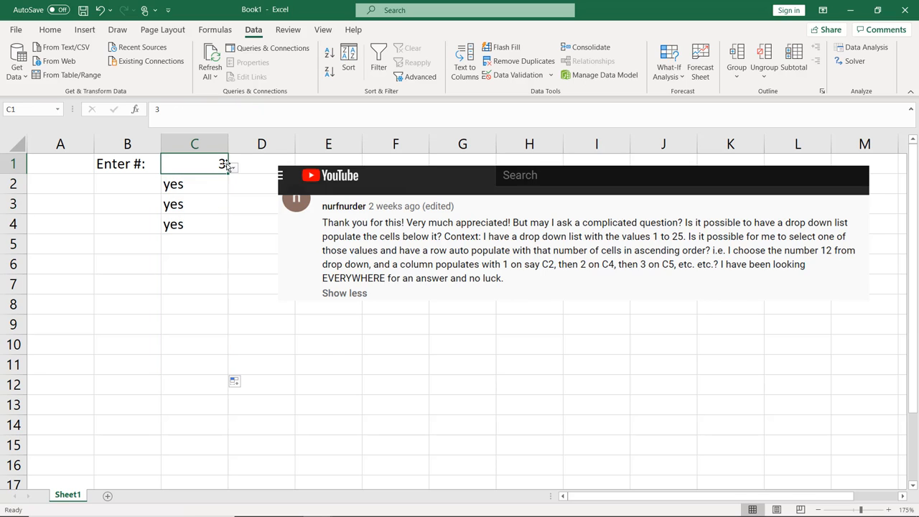
pyautogui.write('10')
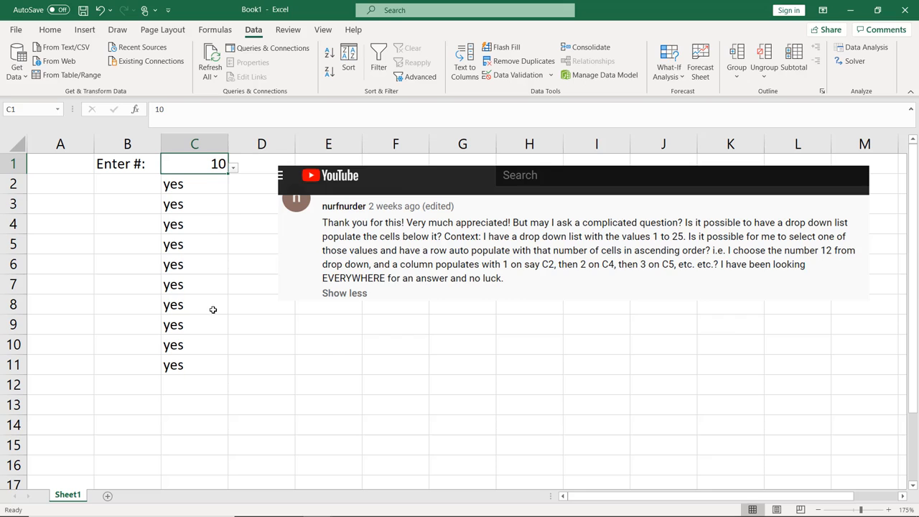
pyautogui.click(233, 164)
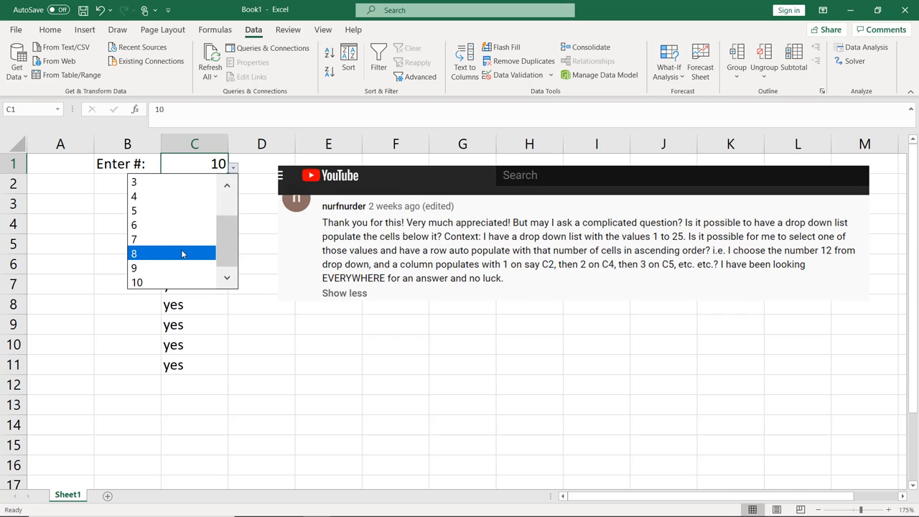
pyautogui.click(133, 253)
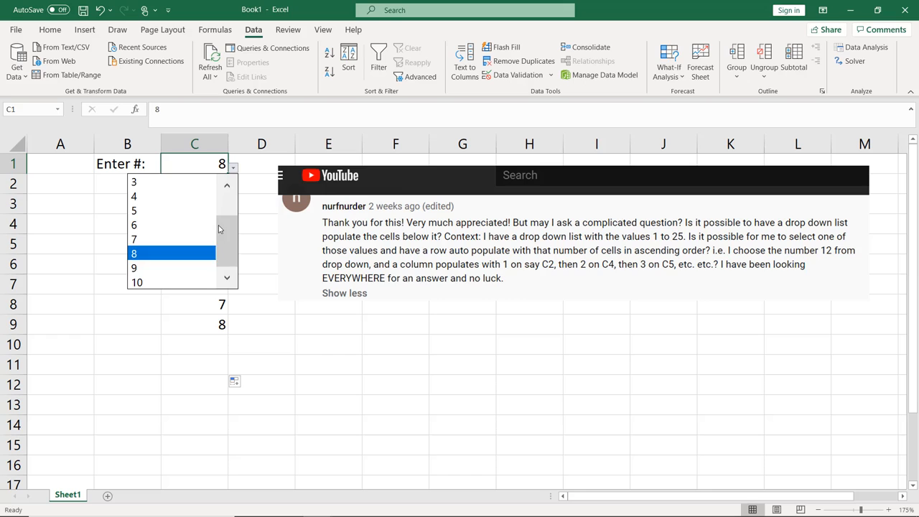
# Choose 10 from the C1 drop-down so column C lists 1 through 10.
pyautogui.click(136, 281)
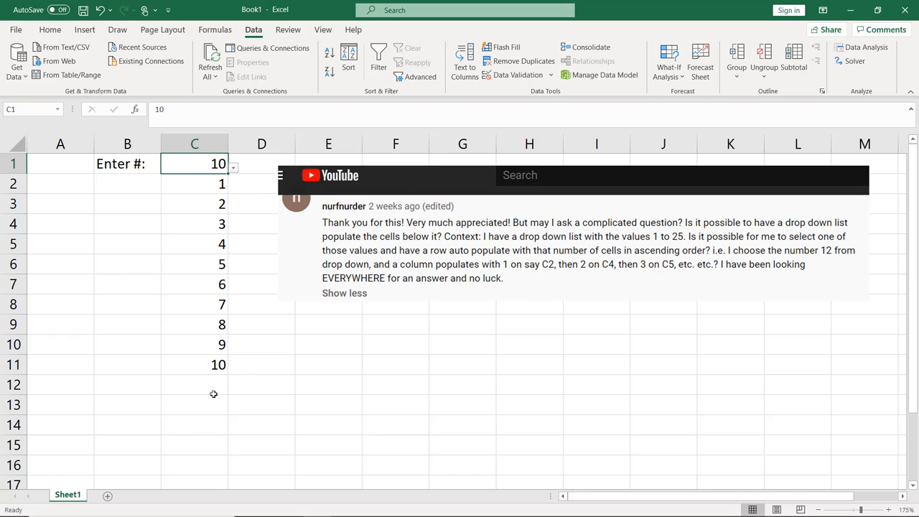
pyautogui.moveTo(678, 362)
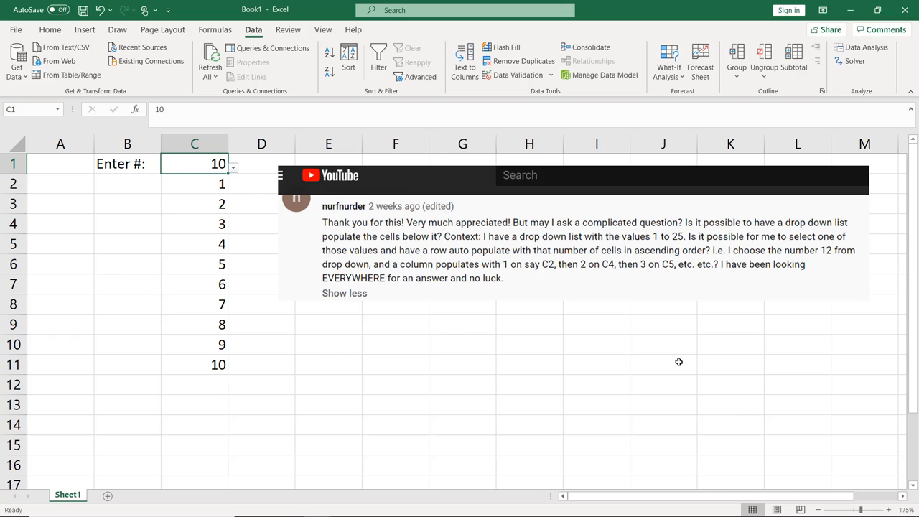